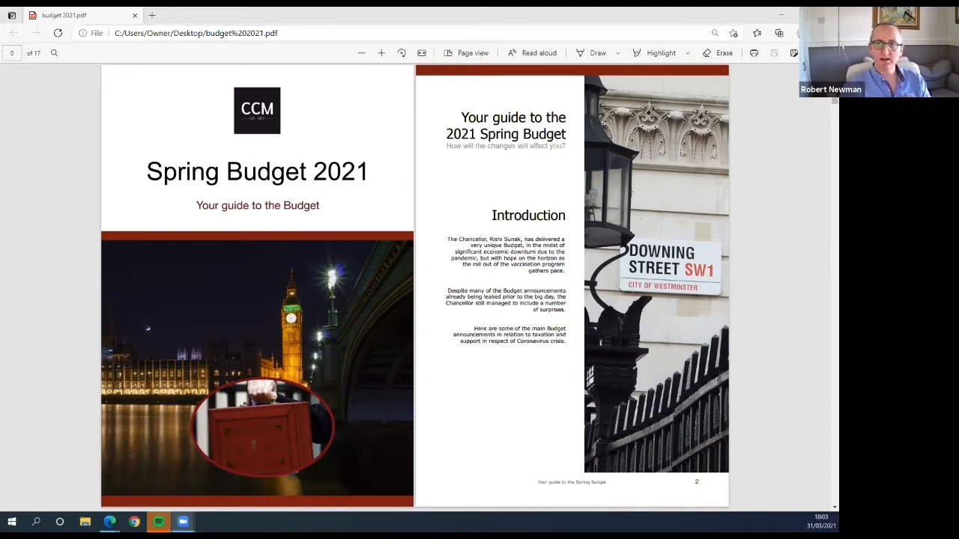
mouse_move(723, 16)
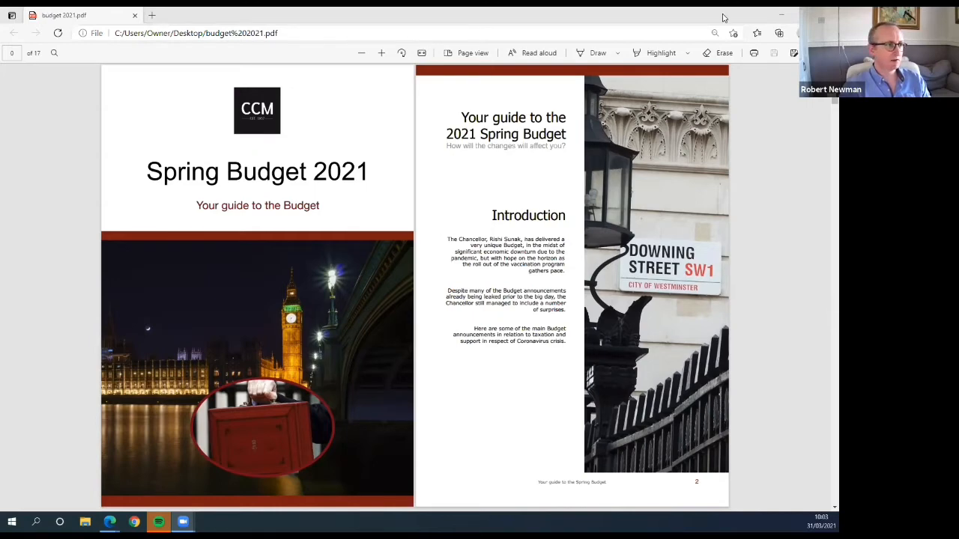
mouse_move(761, 192)
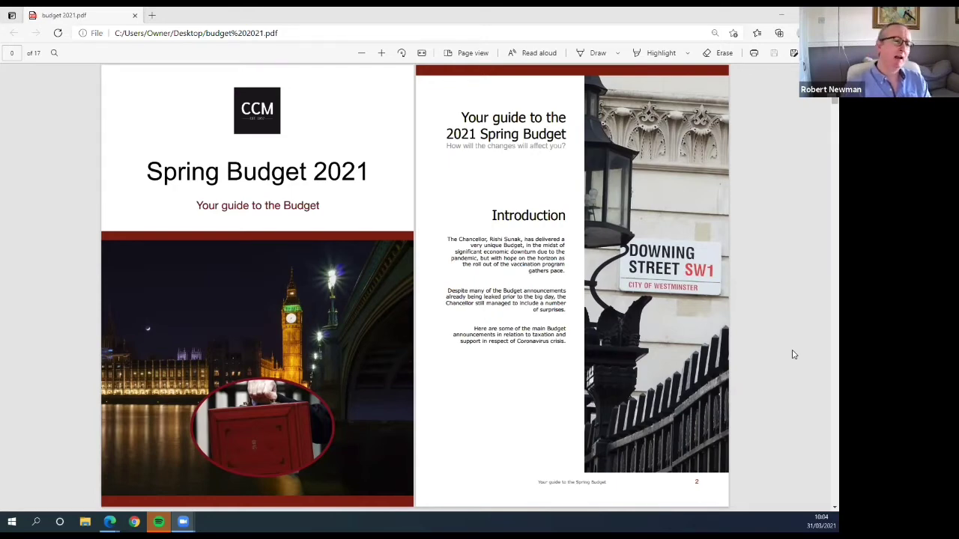
scroll(down, 3)
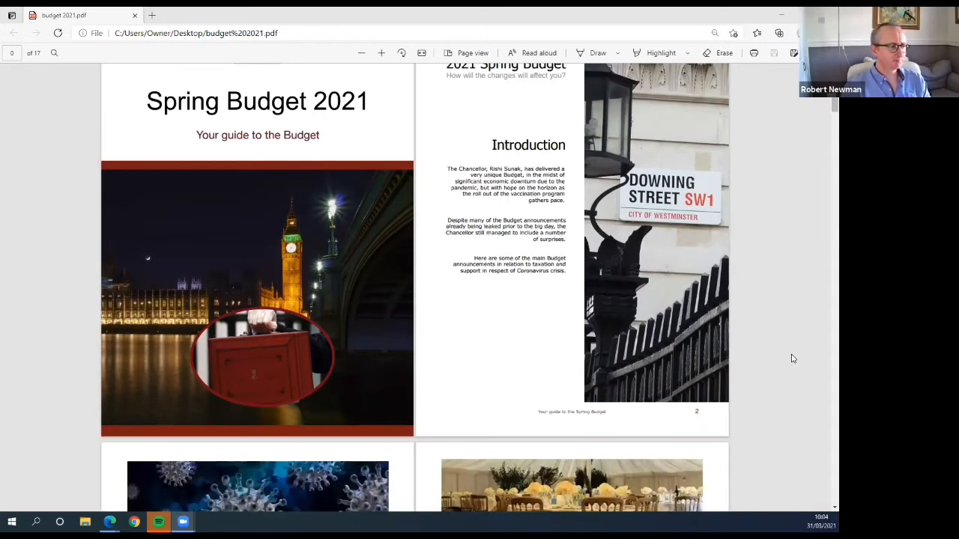
scroll(down, 3)
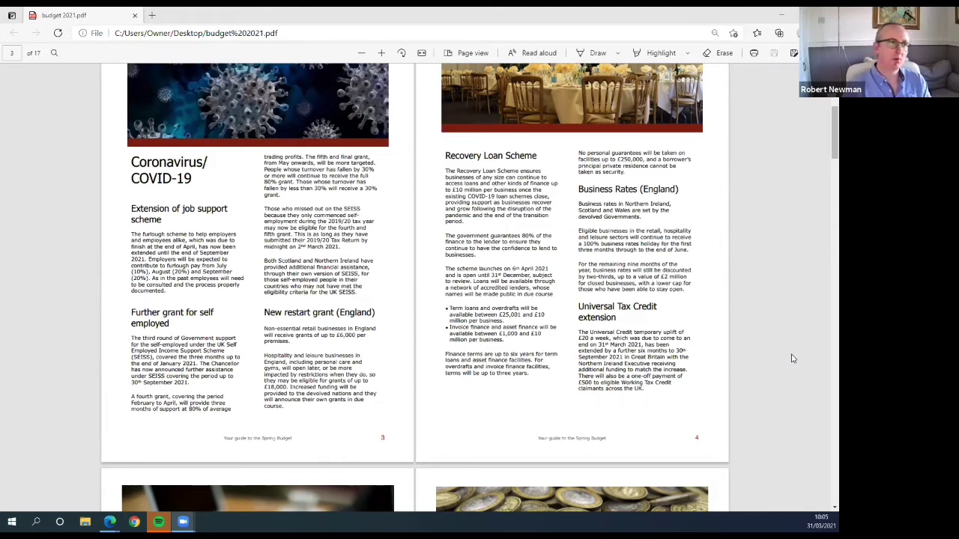
mouse_move(416, 46)
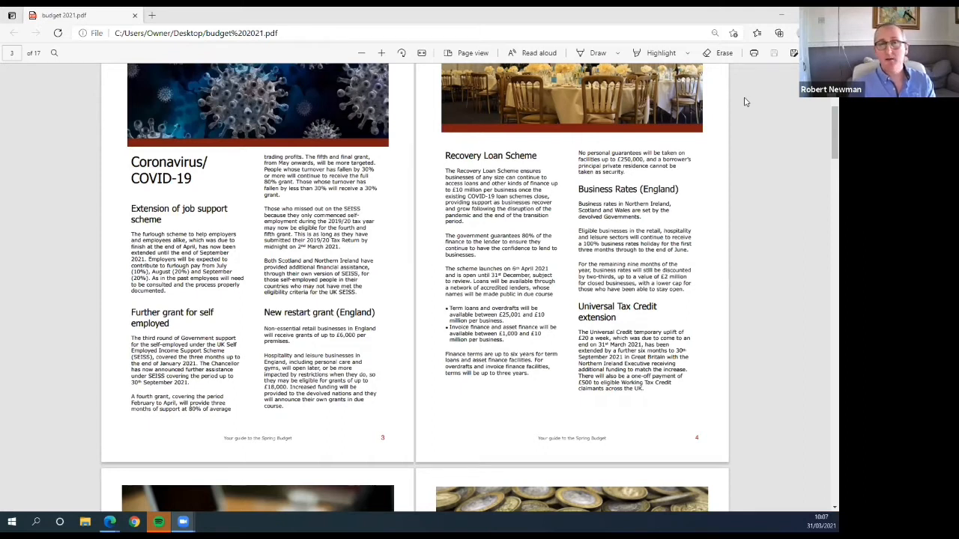
mouse_move(737, 90)
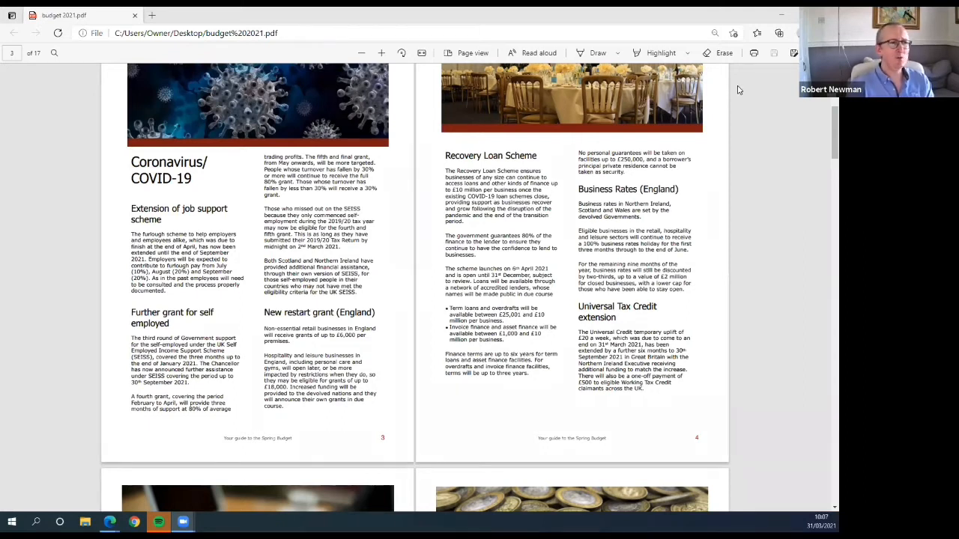
mouse_move(766, 96)
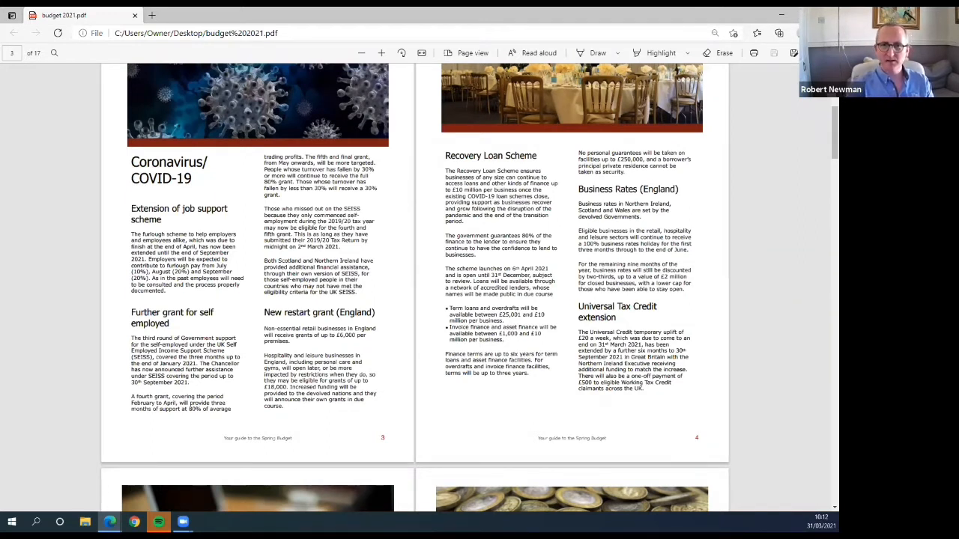
mouse_move(758, 296)
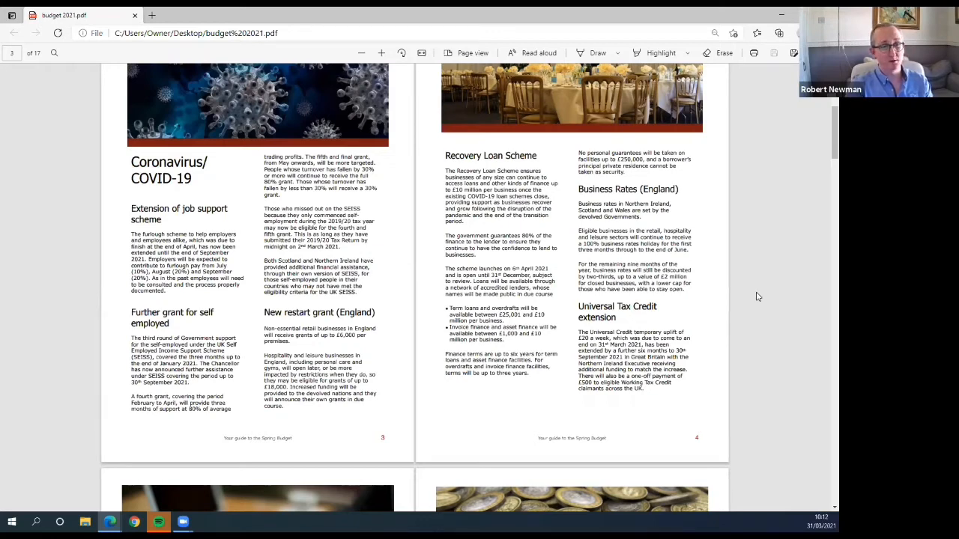
scroll(down, 3)
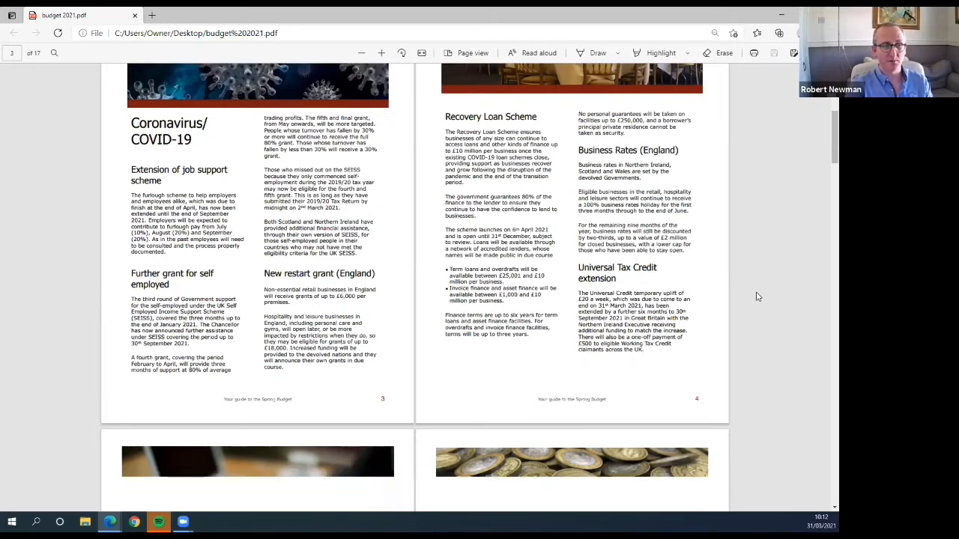
scroll(down, 3)
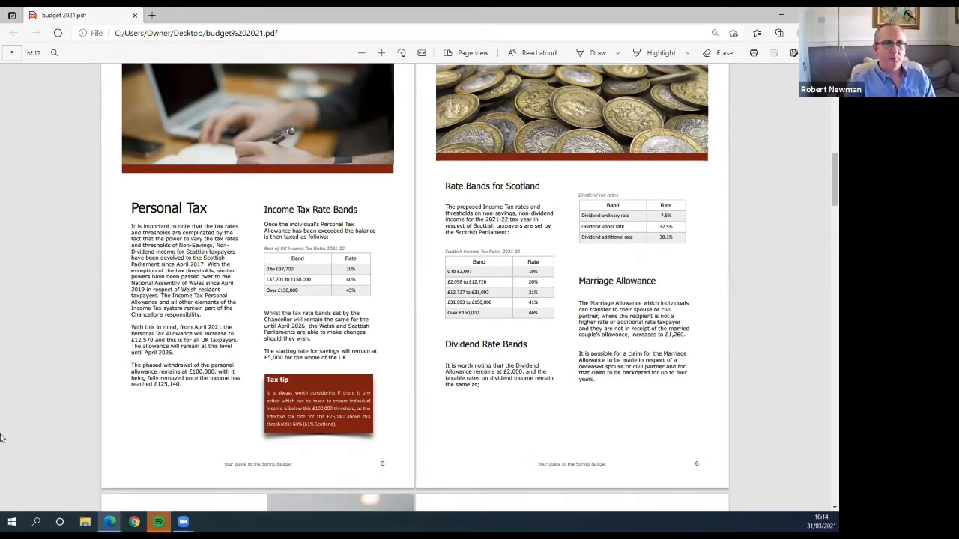
mouse_move(505, 72)
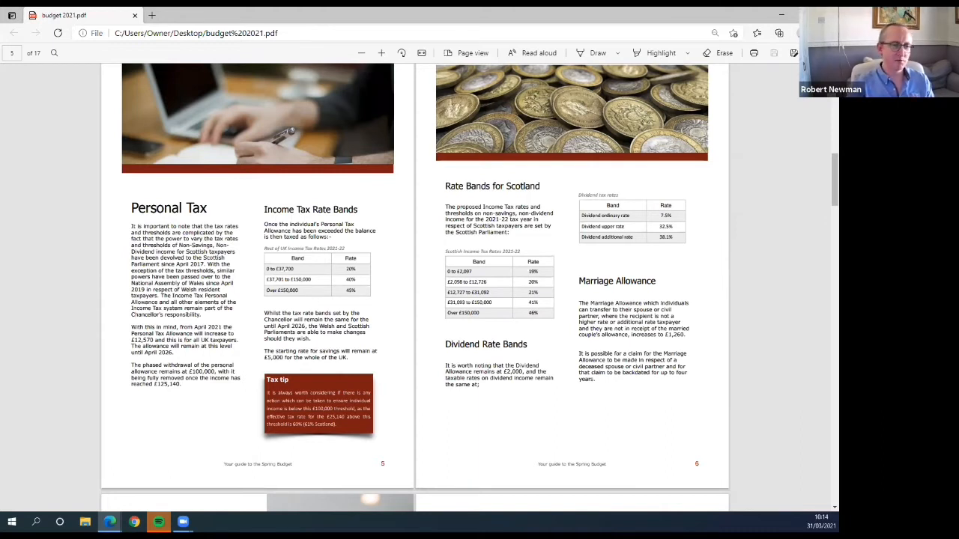
scroll(down, 3)
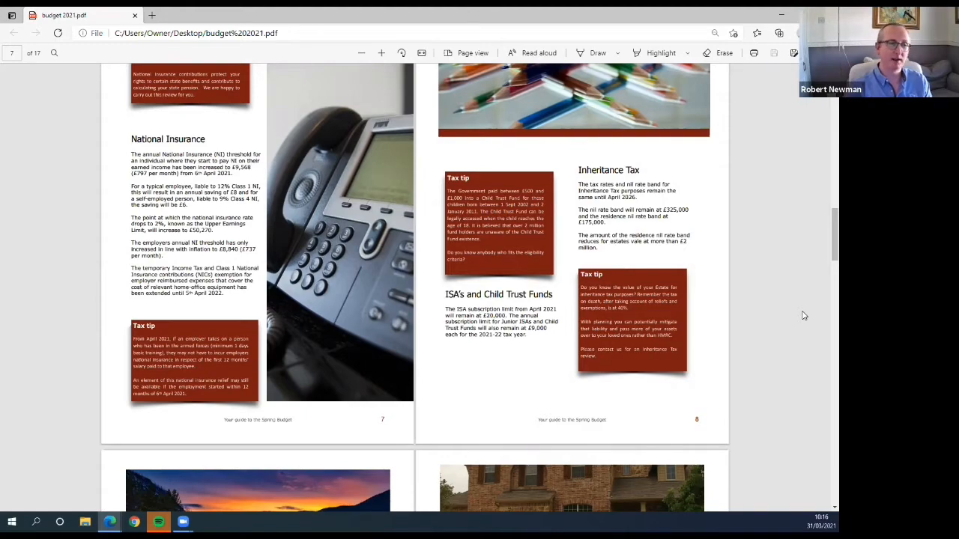
scroll(down, 3)
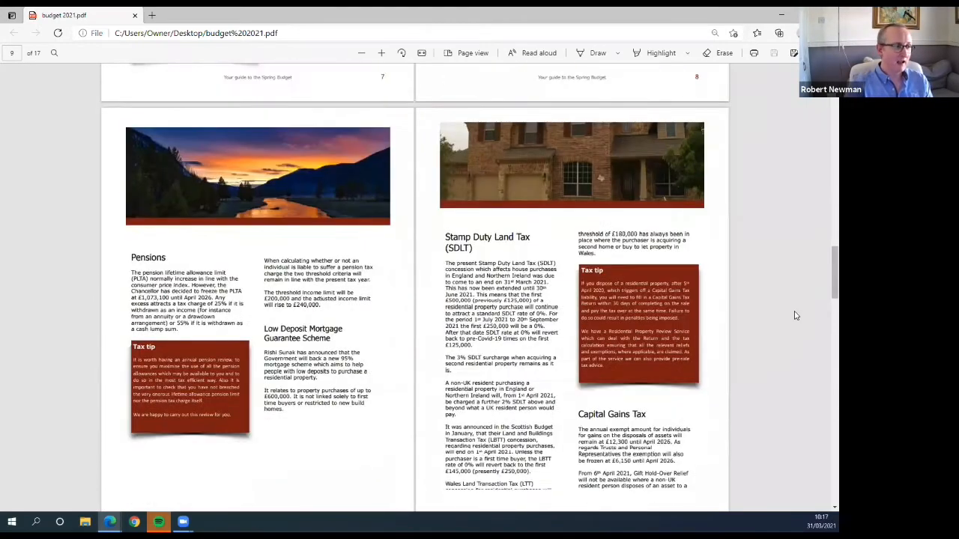
scroll(down, 3)
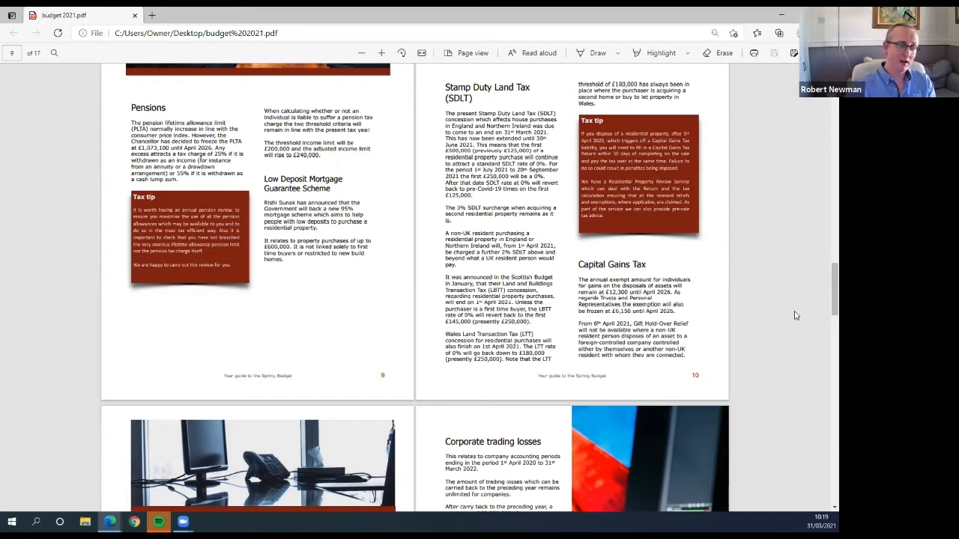
mouse_move(777, 336)
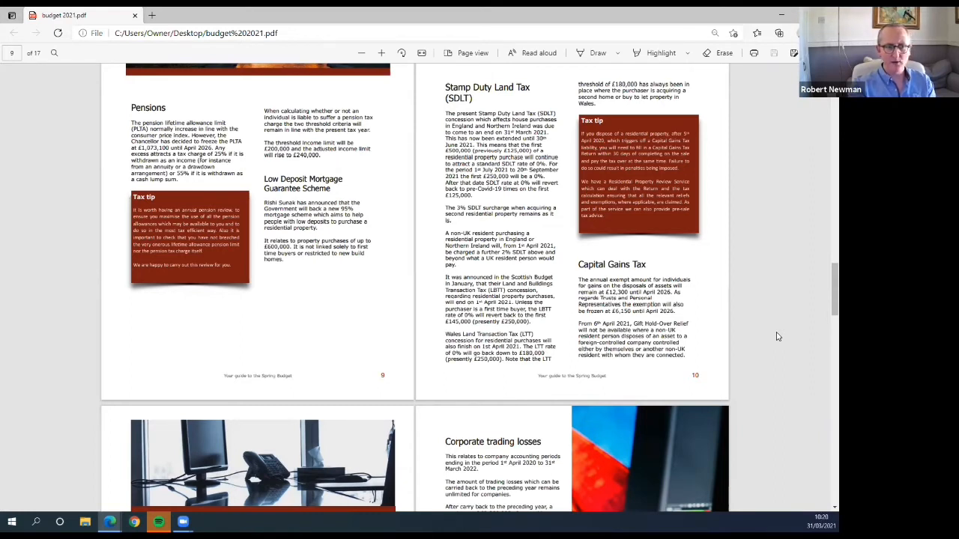
scroll(down, 3)
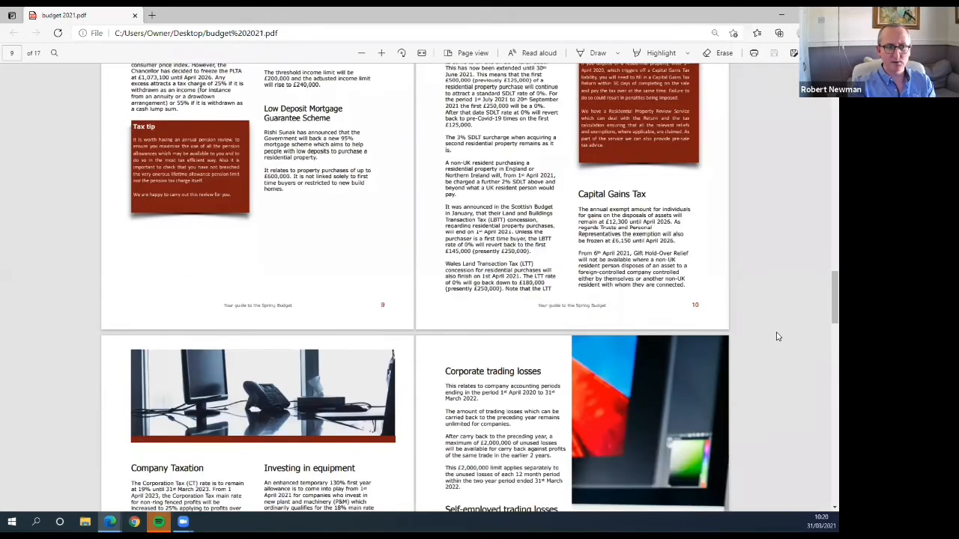
scroll(down, 3)
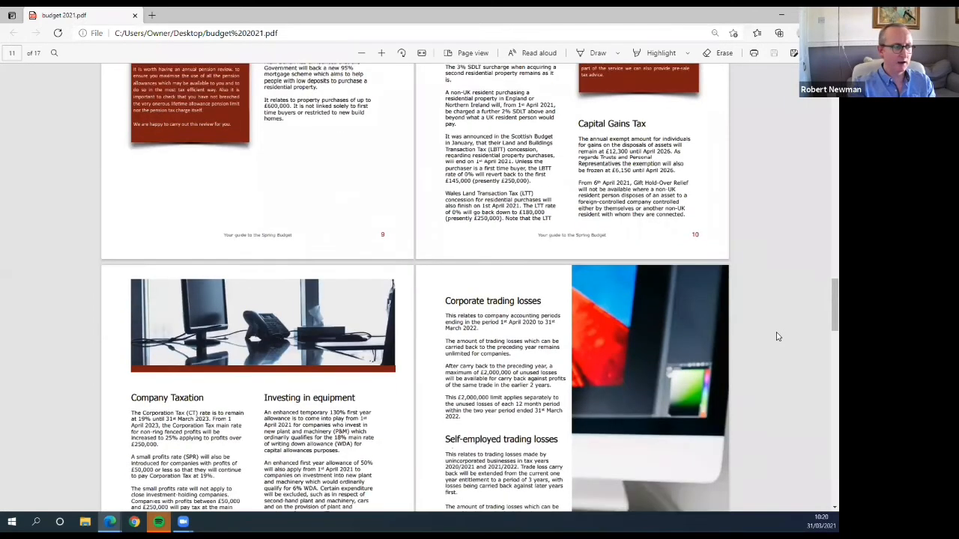
scroll(down, 3)
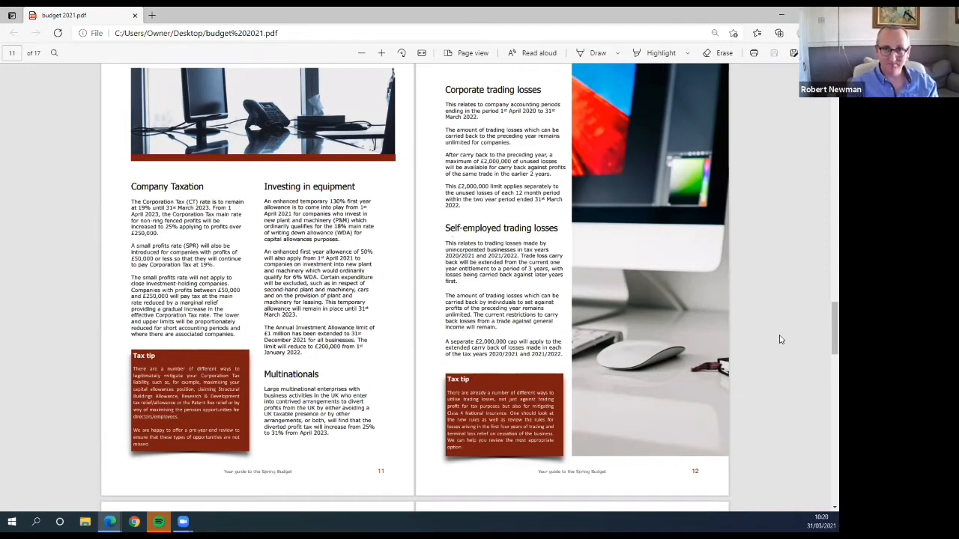
mouse_move(605, 216)
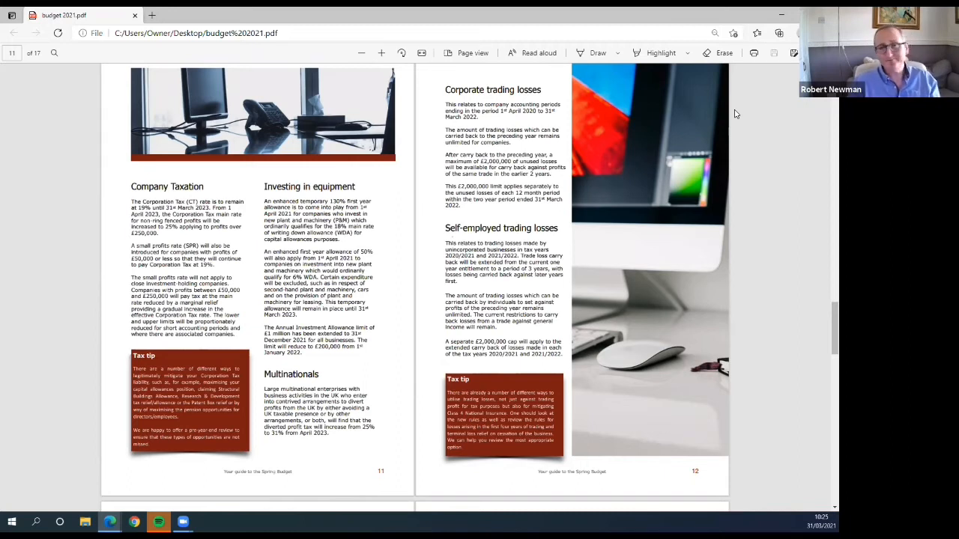
mouse_move(568, 289)
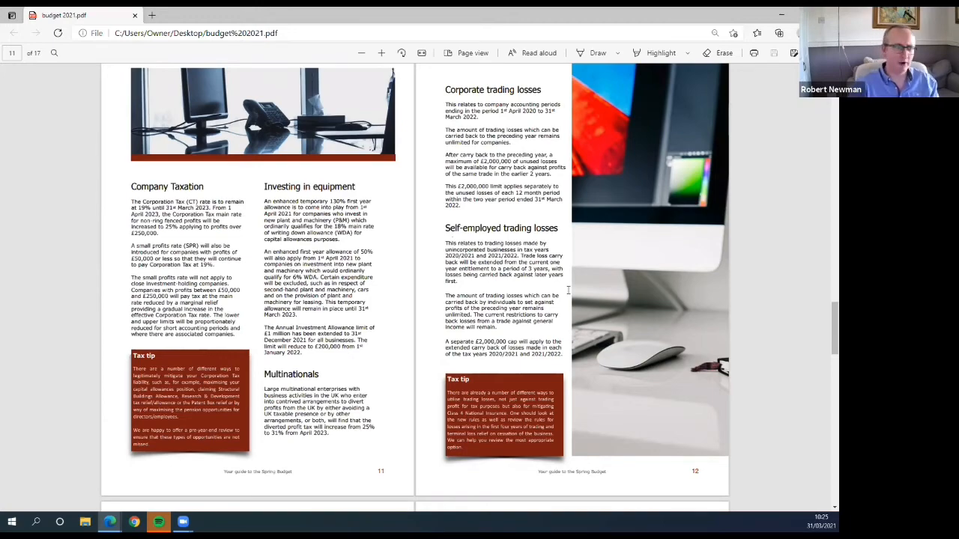
scroll(down, 3)
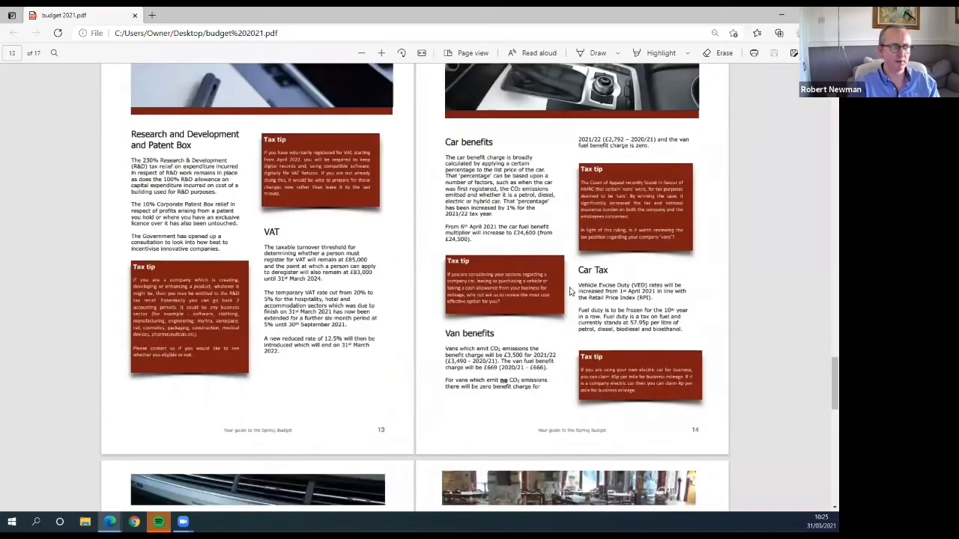
scroll(down, 3)
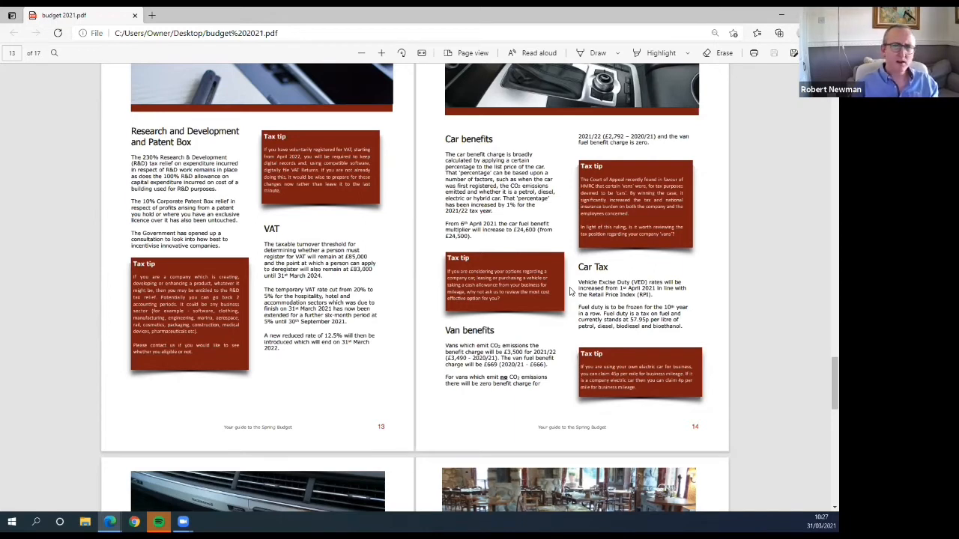
mouse_move(405, 178)
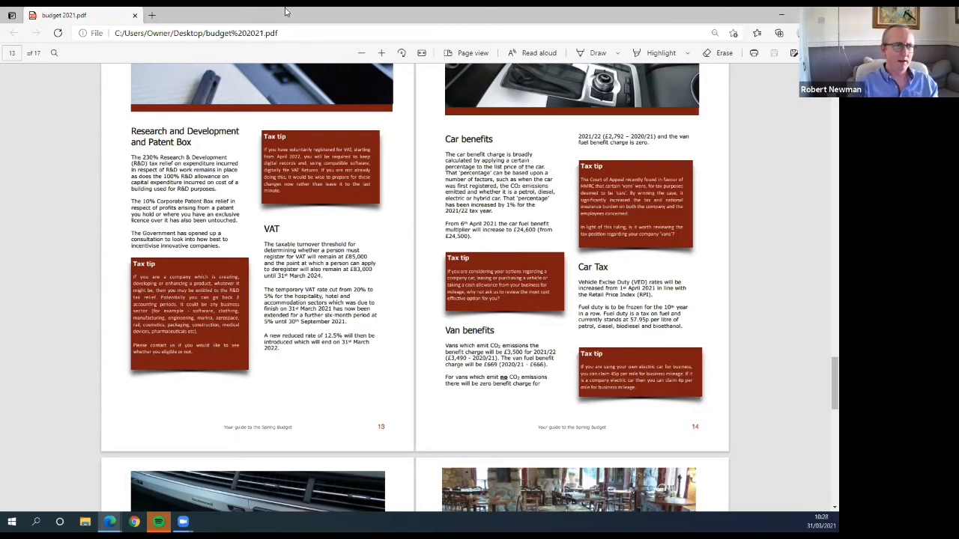
mouse_move(736, 324)
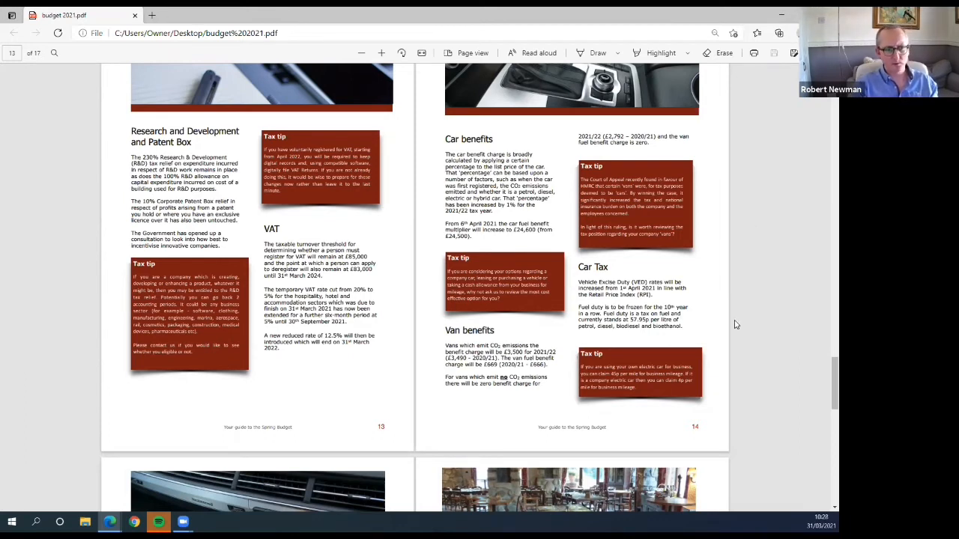
mouse_move(797, 302)
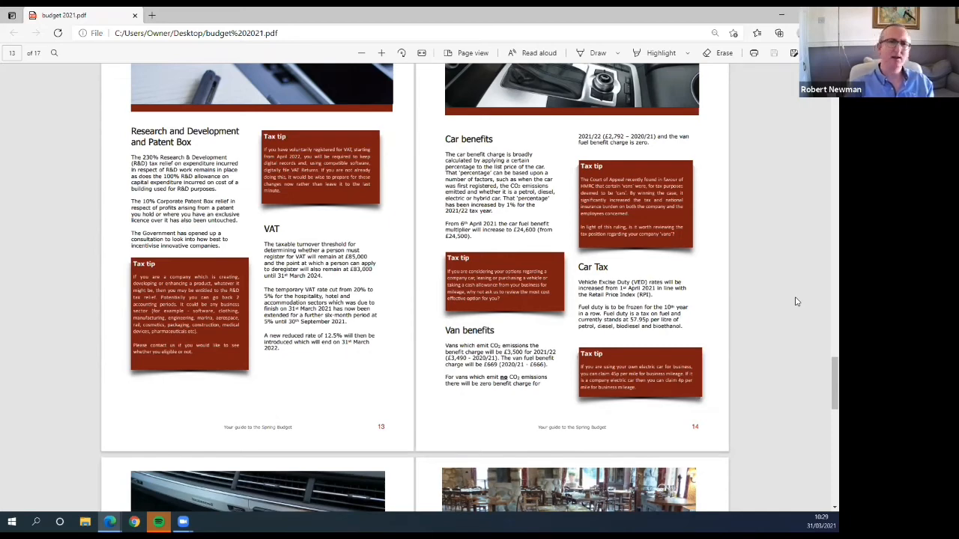
scroll(down, 3)
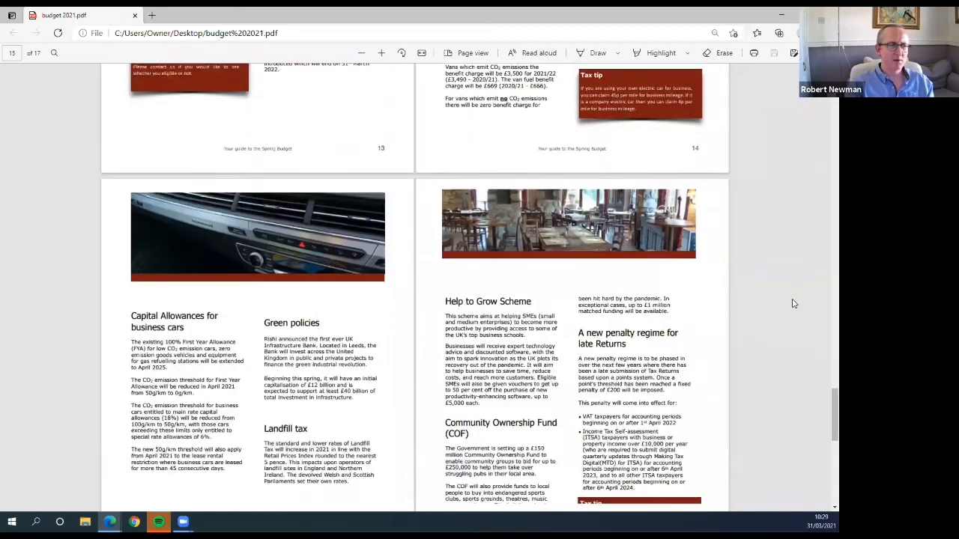
scroll(down, 3)
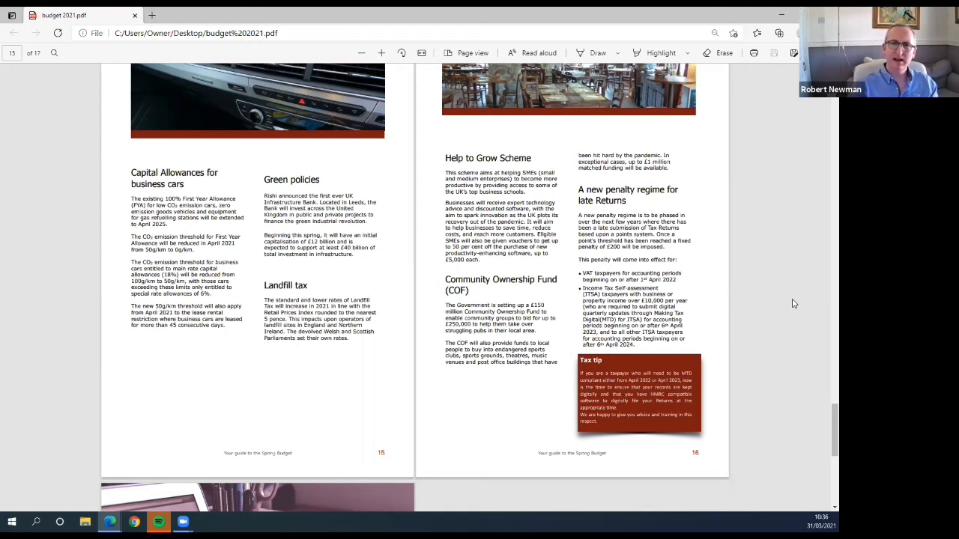
mouse_move(794, 373)
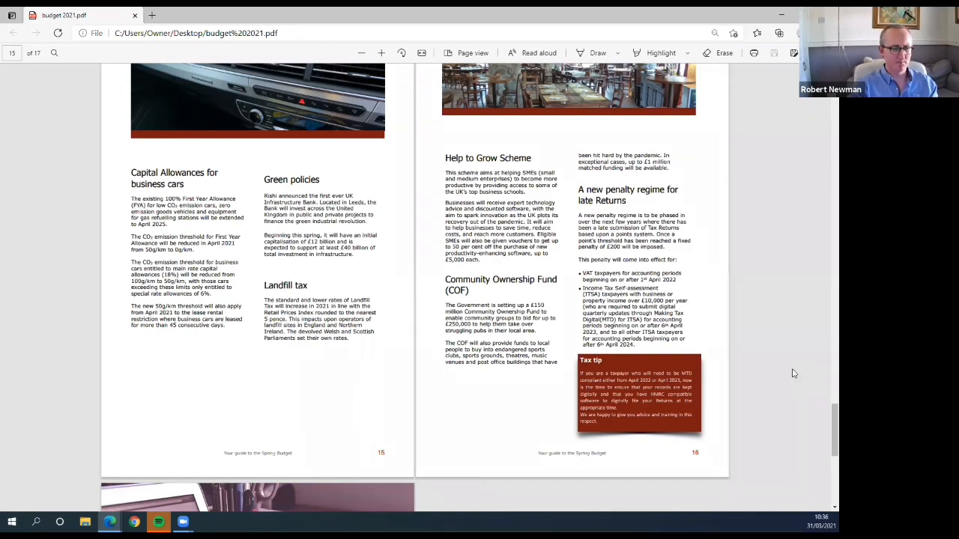
scroll(down, 3)
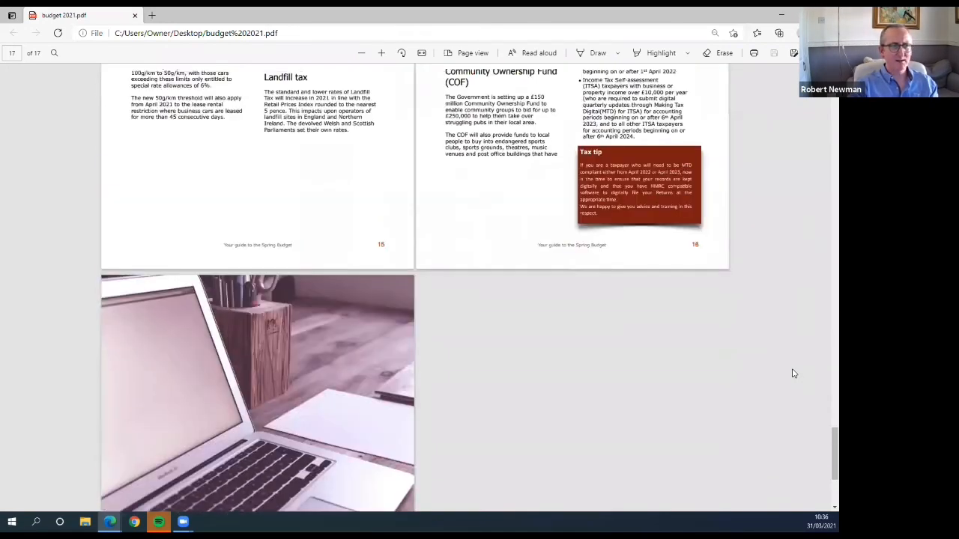